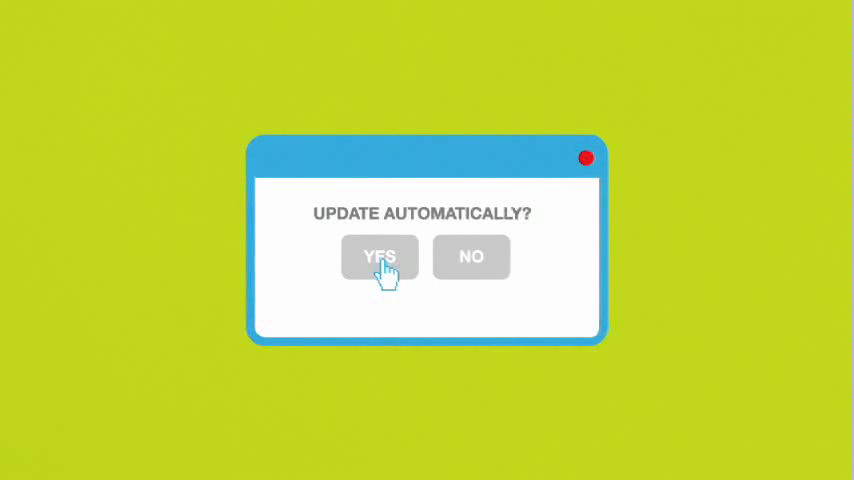
# Accept the 'Update automatically?' prompt with YES and return to the browser window
pyautogui.click(379, 257)
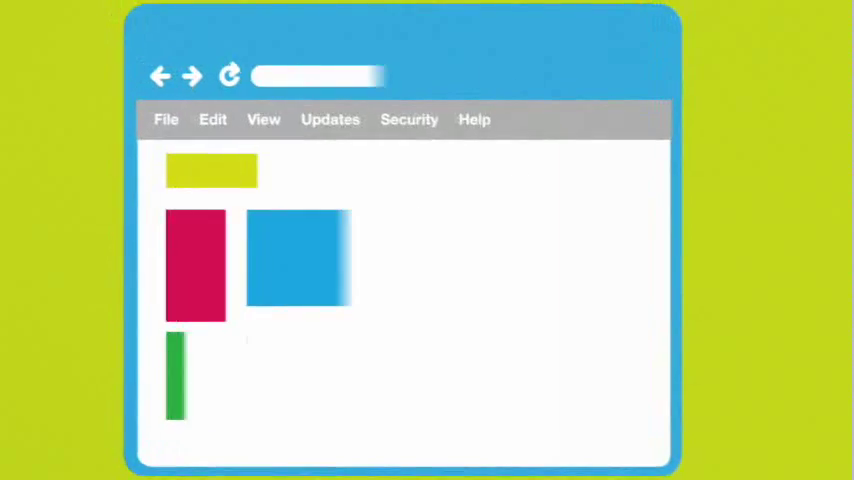
pyautogui.click(342, 117)
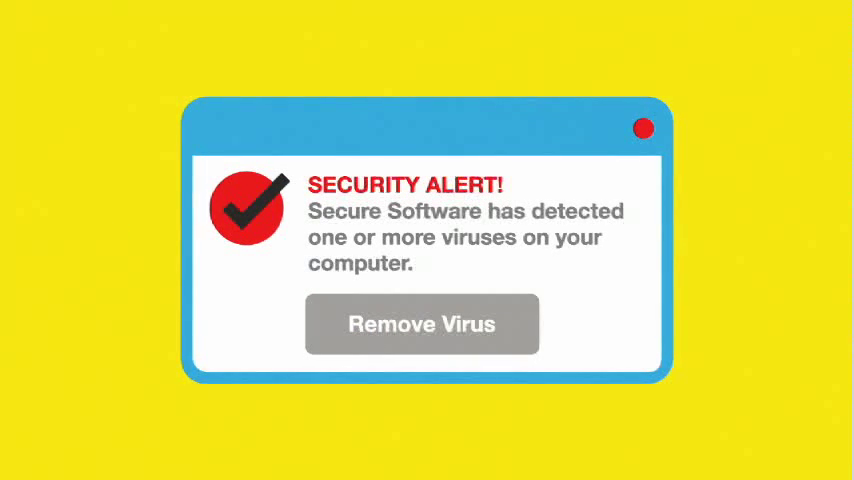
# Close the fake Secure Software 'Security Alert' pop-up without using Remove Virus
pyautogui.click(421, 323)
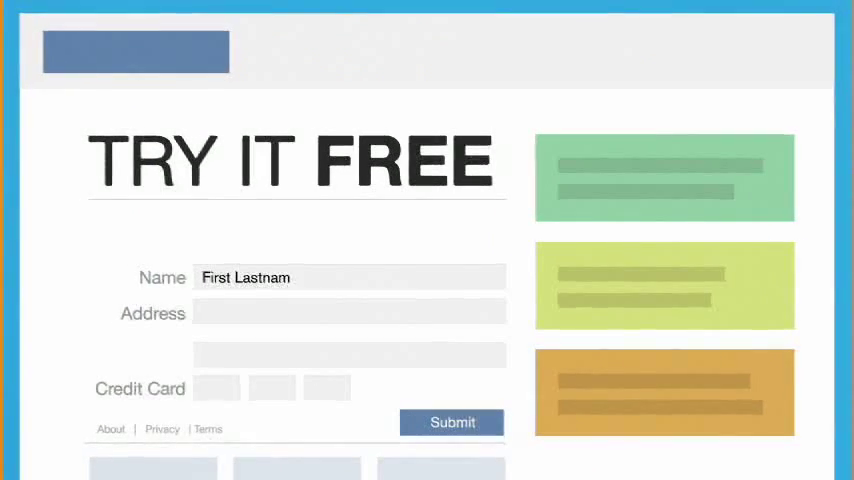
# Enter '210 Any Street' in the trial form's Address field and open the Privacy policy link
pyautogui.write('210 Any Street')
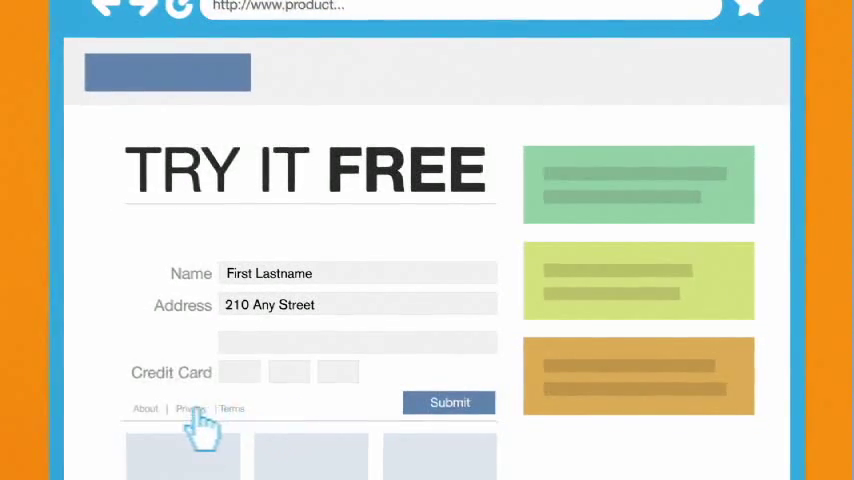
pyautogui.click(189, 408)
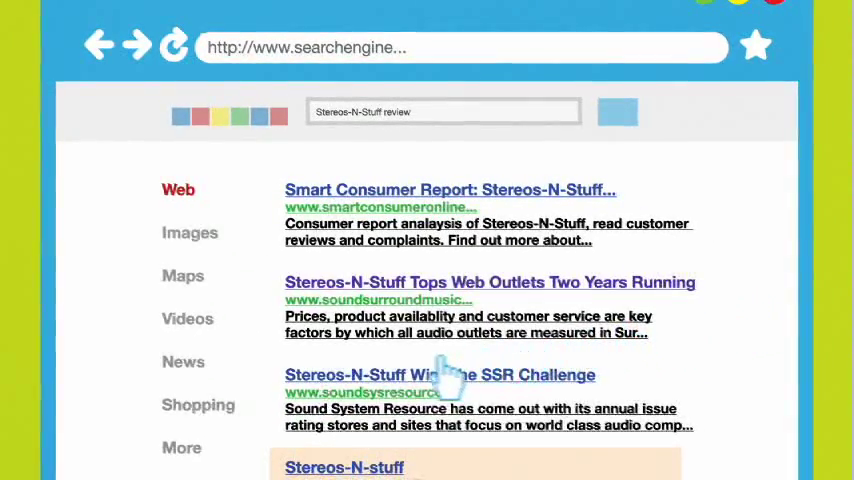
# Open a search result from the 'Stereos-N-Stuff review' query
pyautogui.click(440, 374)
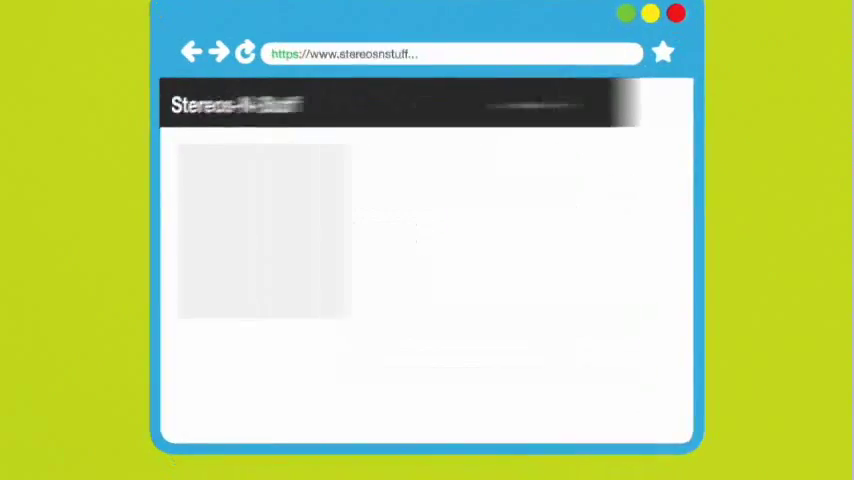
pyautogui.scroll(-3)
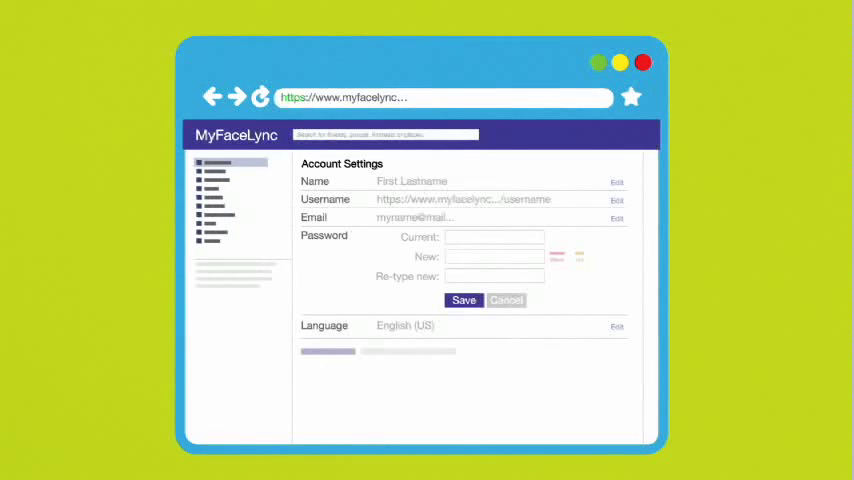
# Enter the current and new strong MyFaceLync passwords in Account Settings and save
pyautogui.write('••••')
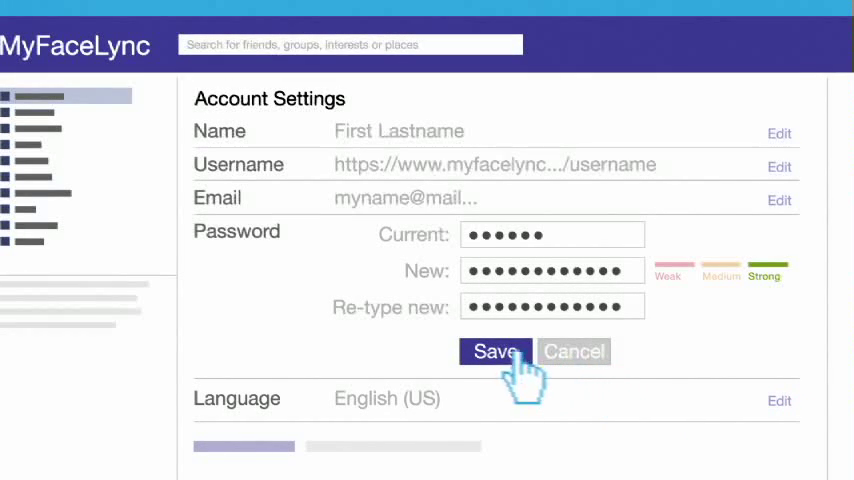
pyautogui.click(495, 351)
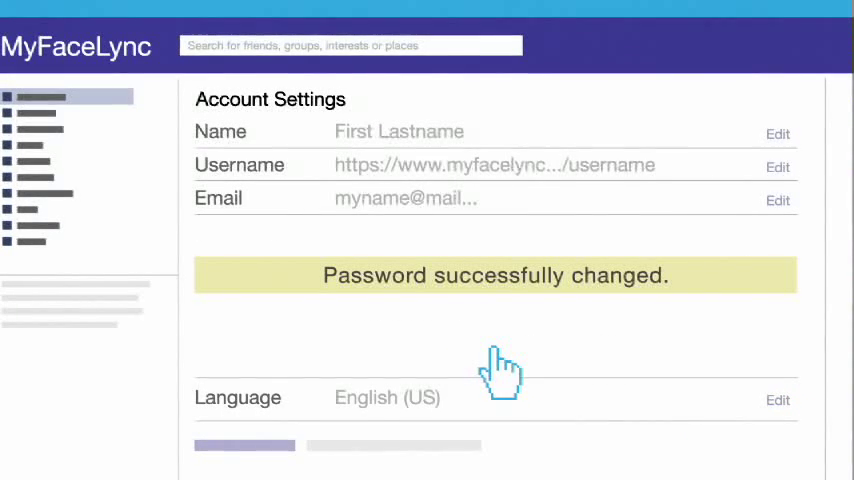